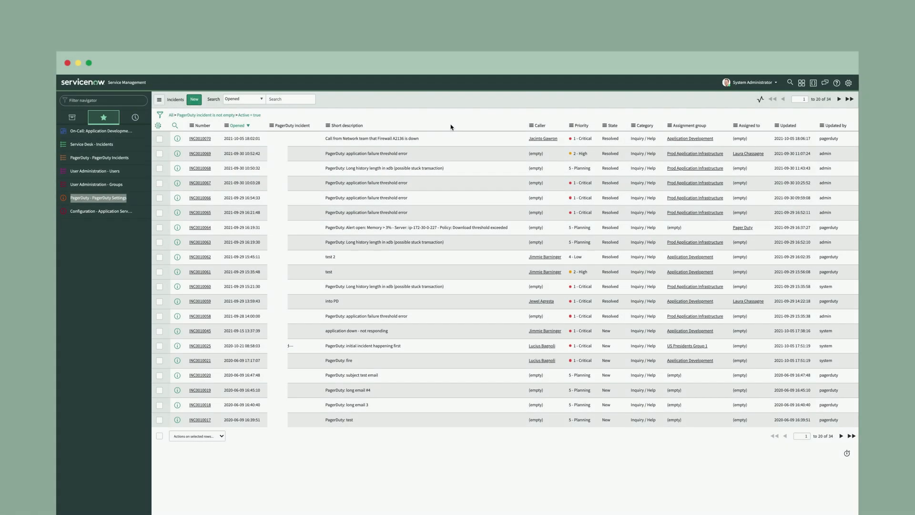
Step: Create a critical incident with short description and description 'Call from Engineering Department that Financial Application A is down' and save it
click(193, 98)
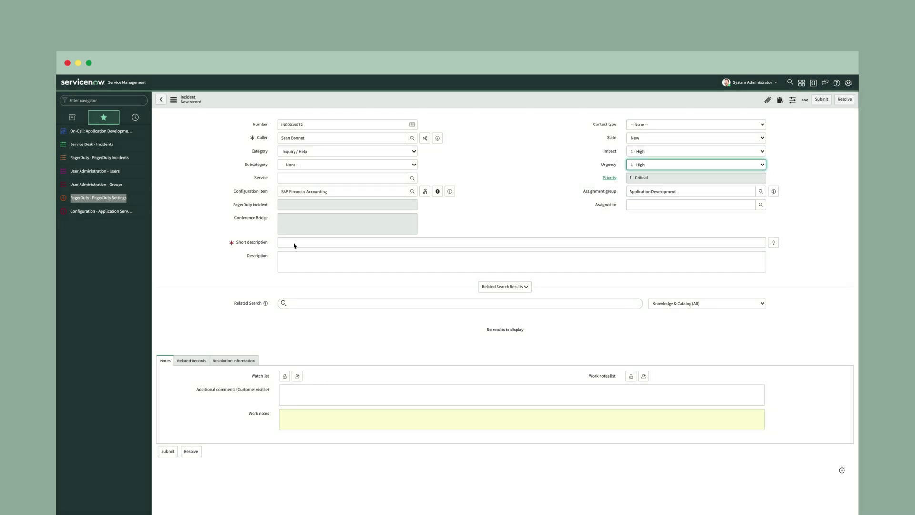
text(Call from Engineering Department that Financial Application A is down)
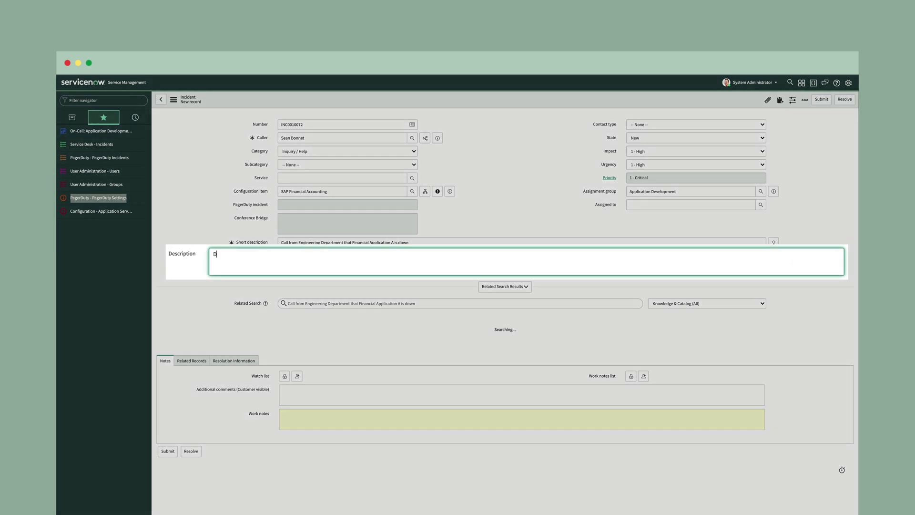
text(Desc: Call from Engineering Department that Financial Application A is down)
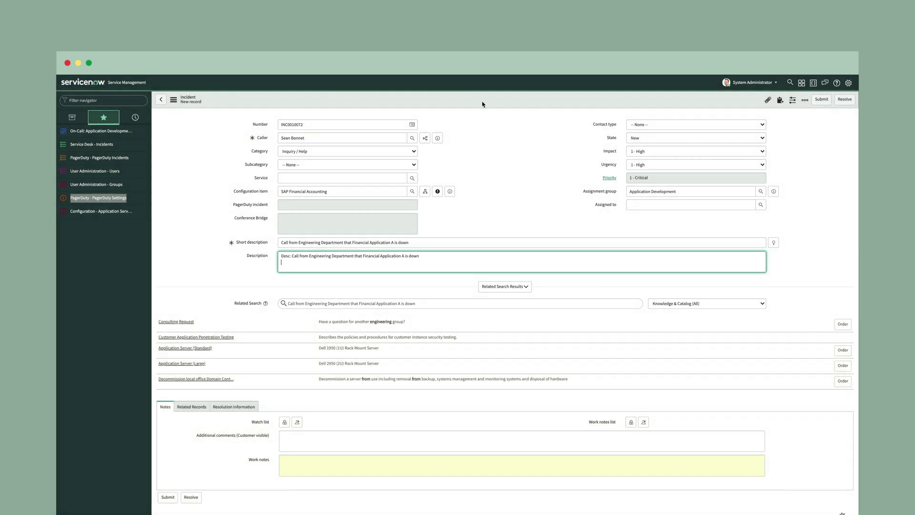
right_click(483, 103)
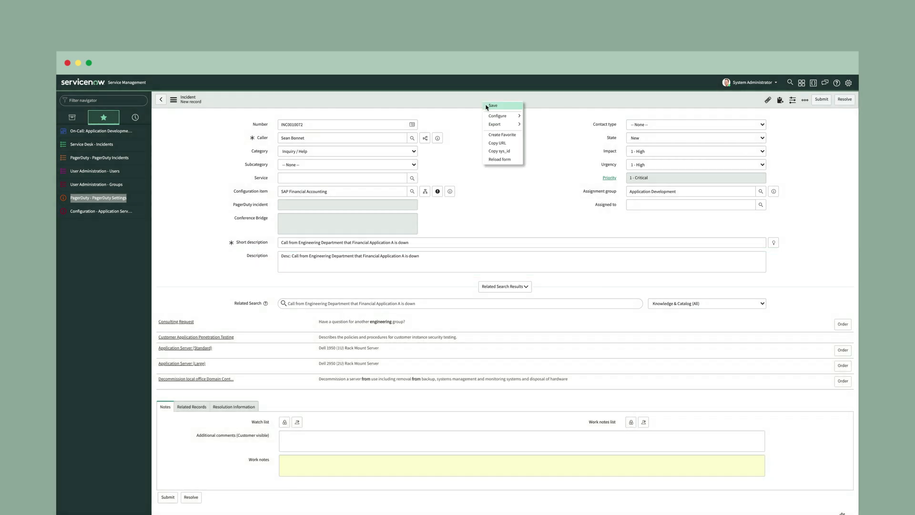
click(492, 106)
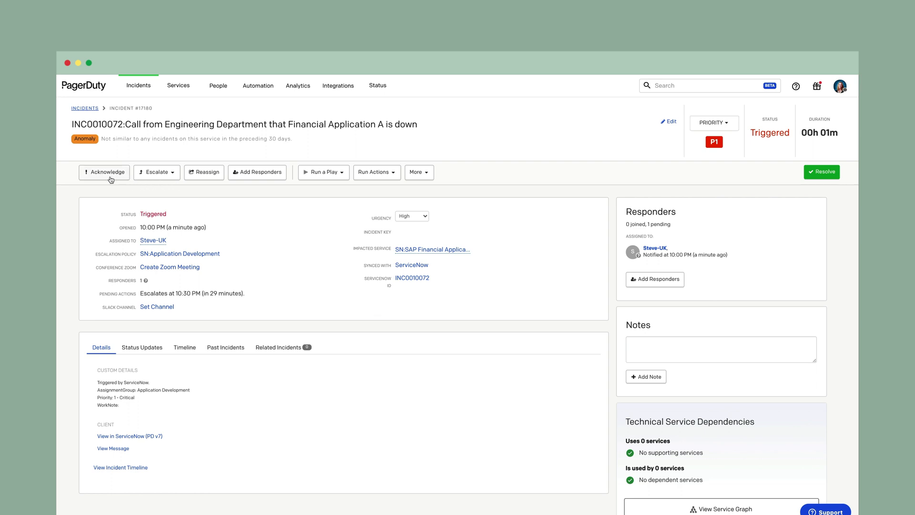
mouse_move(146, 180)
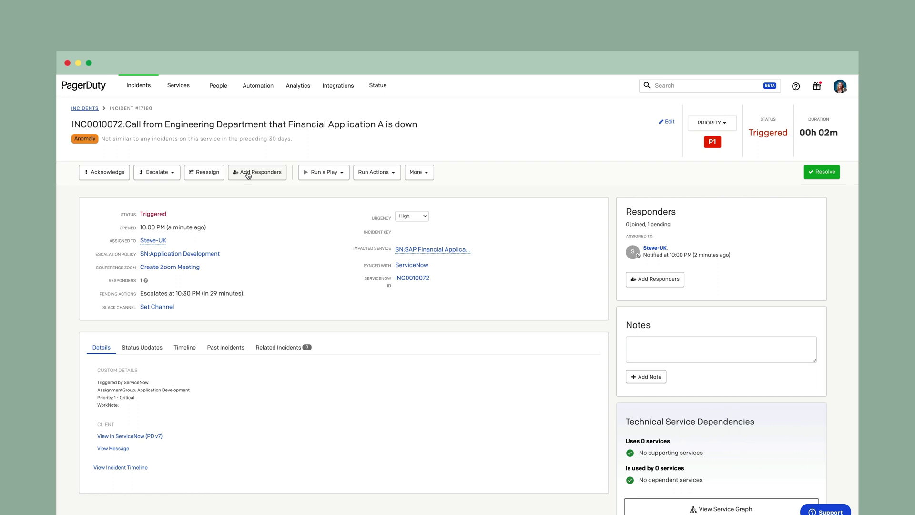
click(256, 173)
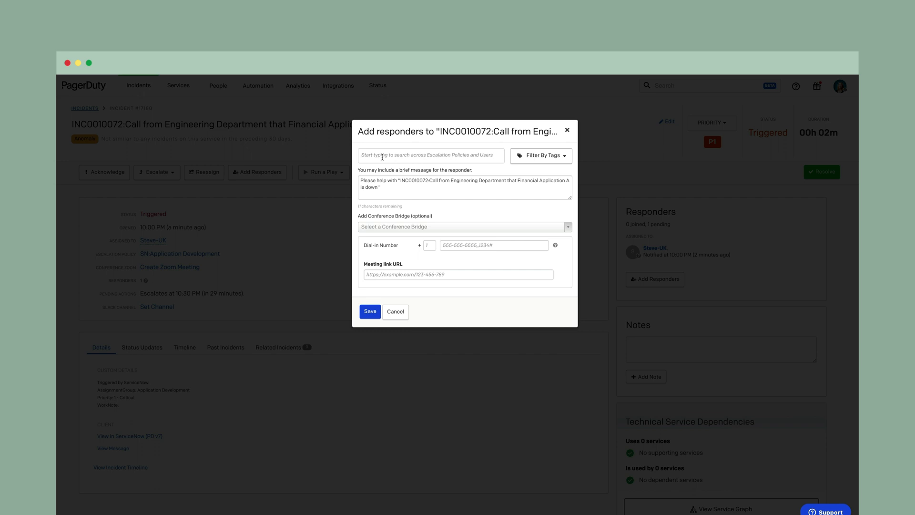
click(429, 155)
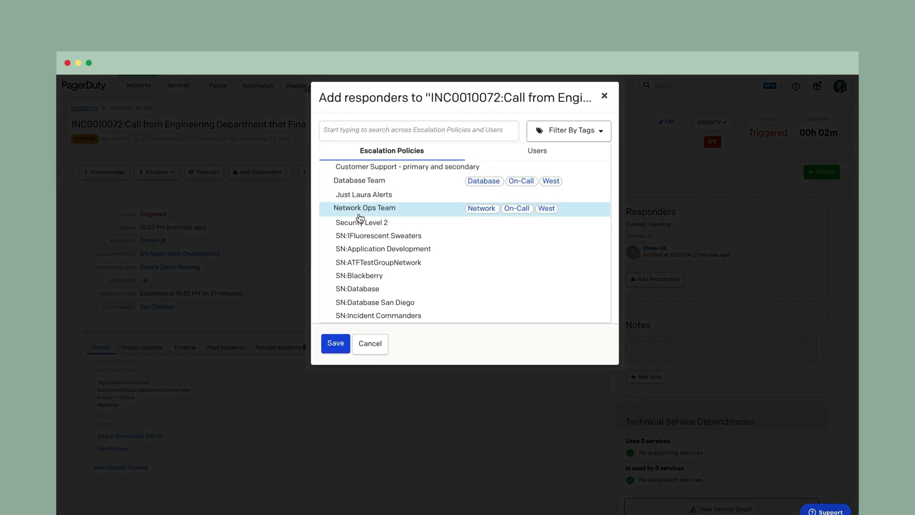
click(359, 181)
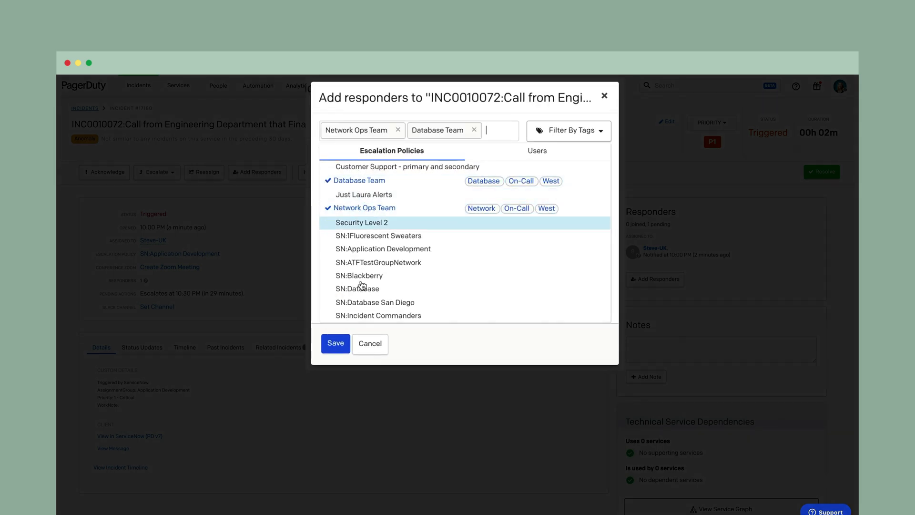
click(363, 222)
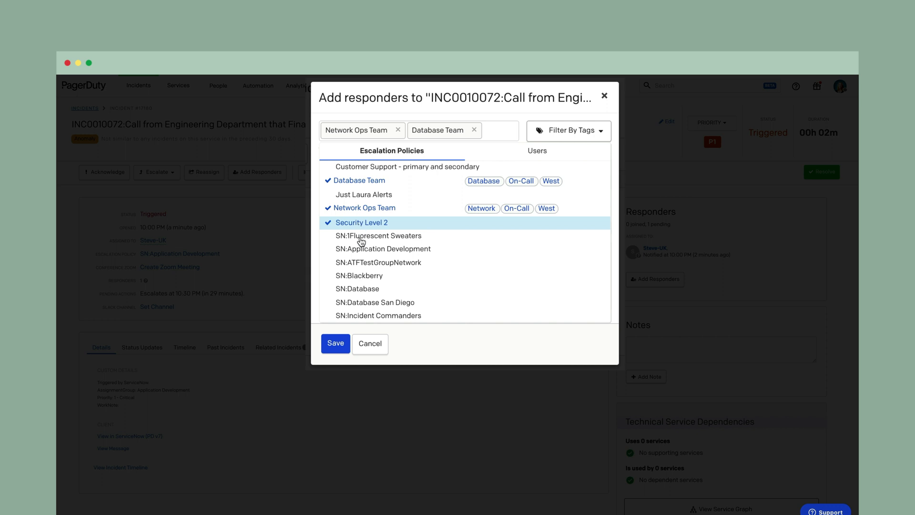
click(362, 222)
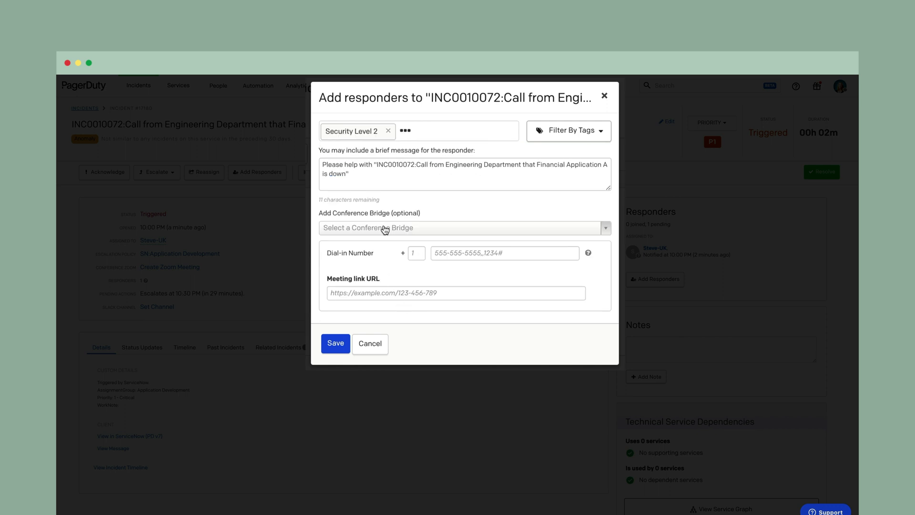
mouse_move(379, 283)
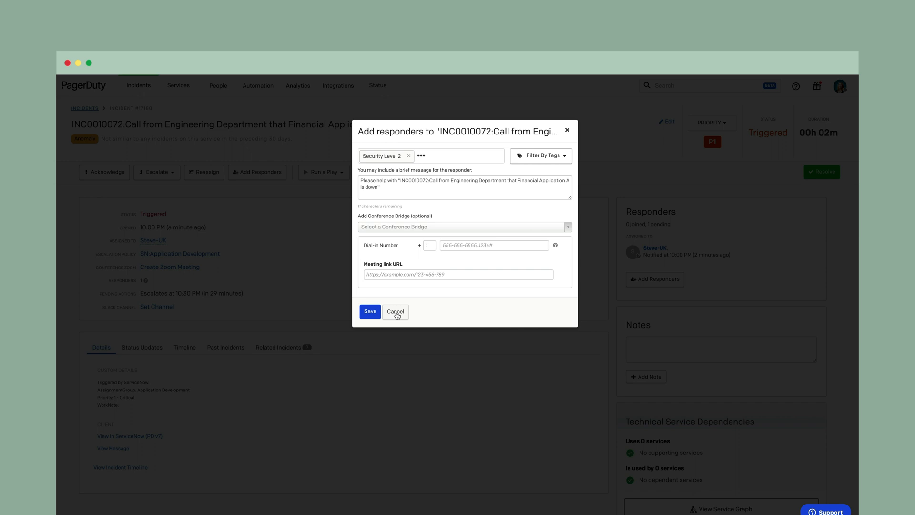
click(396, 311)
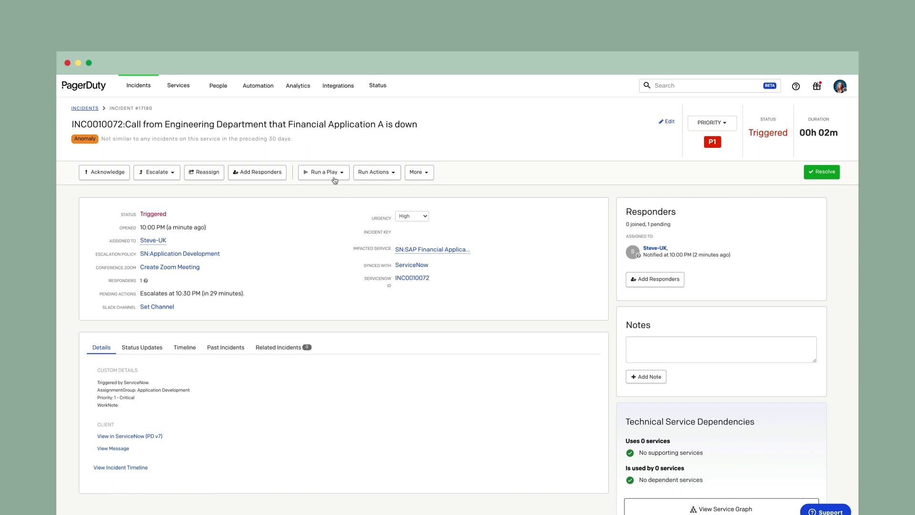
click(323, 171)
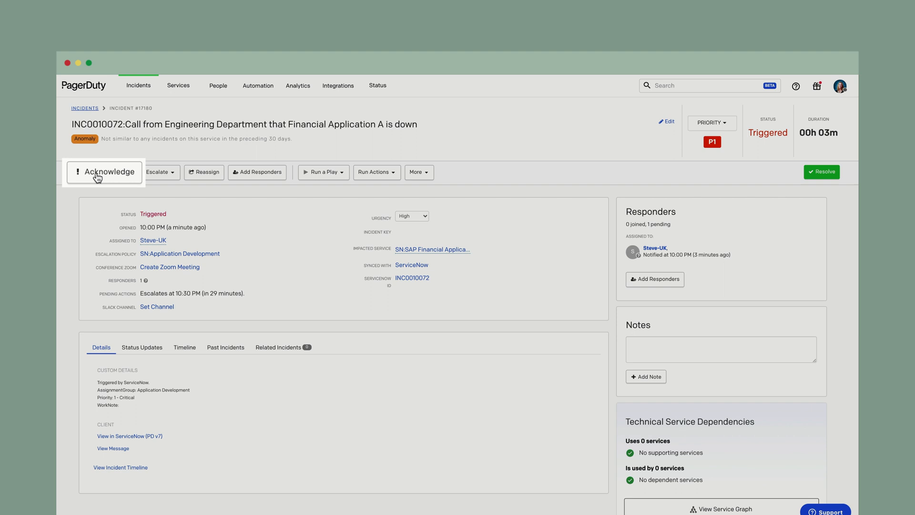
Step: Acknowledge the Financial Application A incident and lower its priority to P2
click(104, 171)
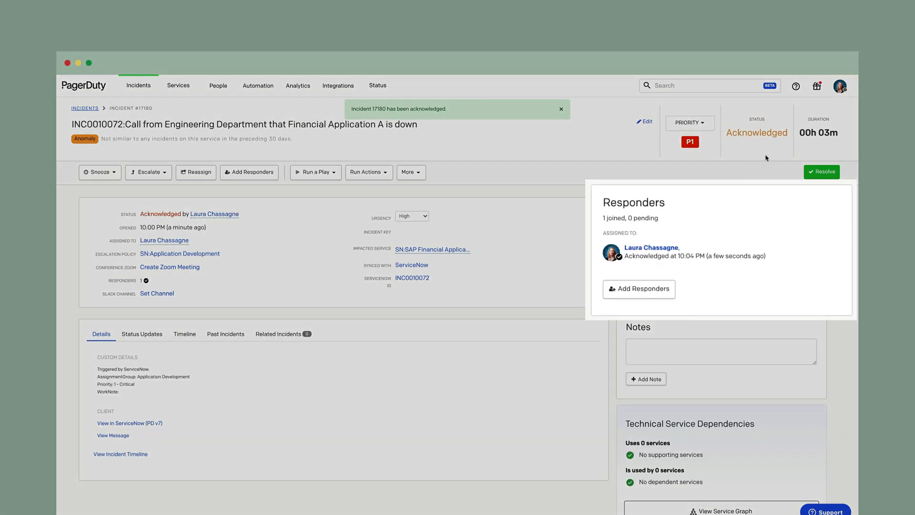
click(560, 109)
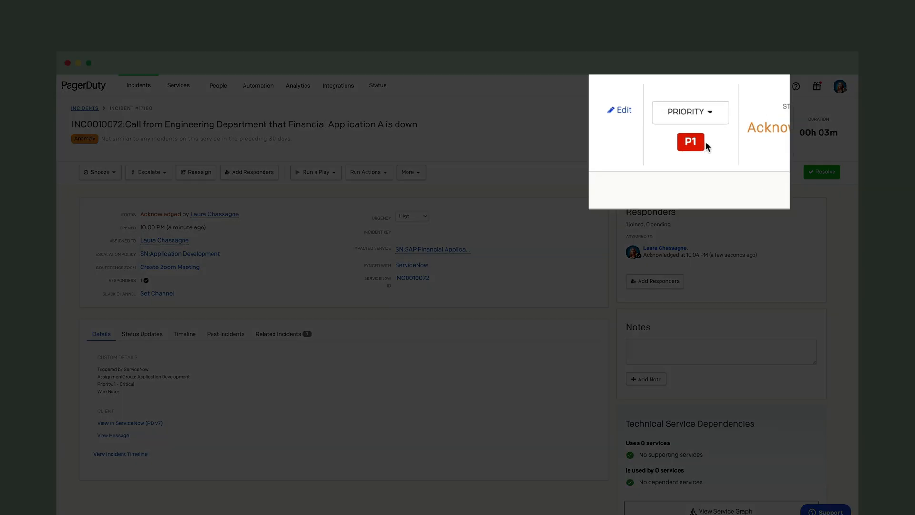
click(689, 111)
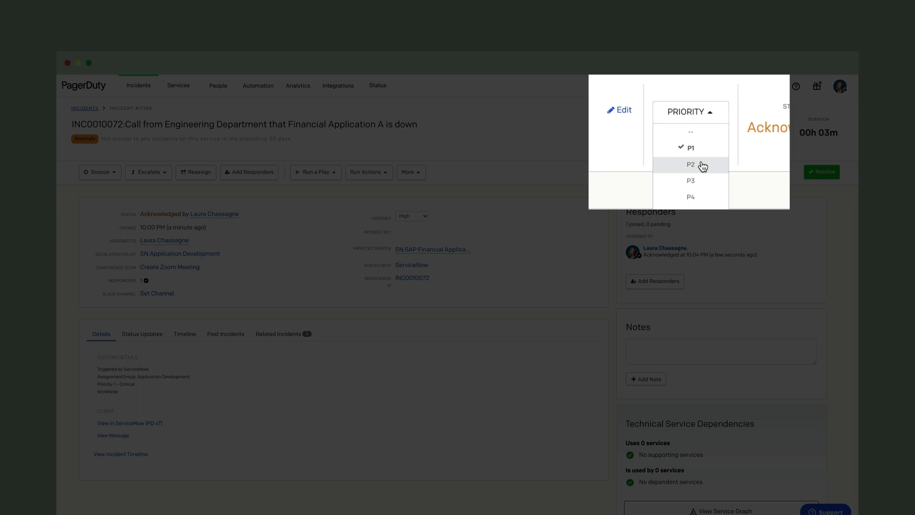
click(690, 164)
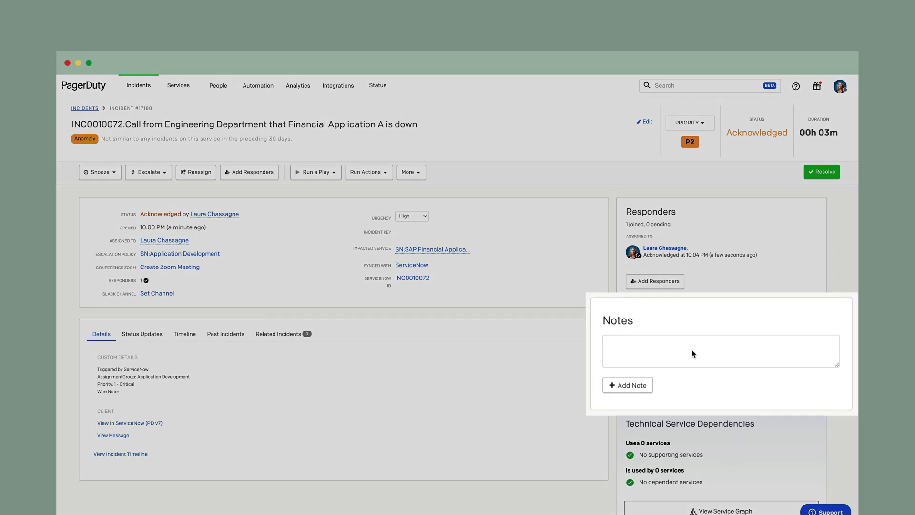
Step: Add the note 'Note from Pagerduty: Changing priority until further information gathered around impa...'
text(Note from Pagerduty: Changing priority until further information gathered around impact.)
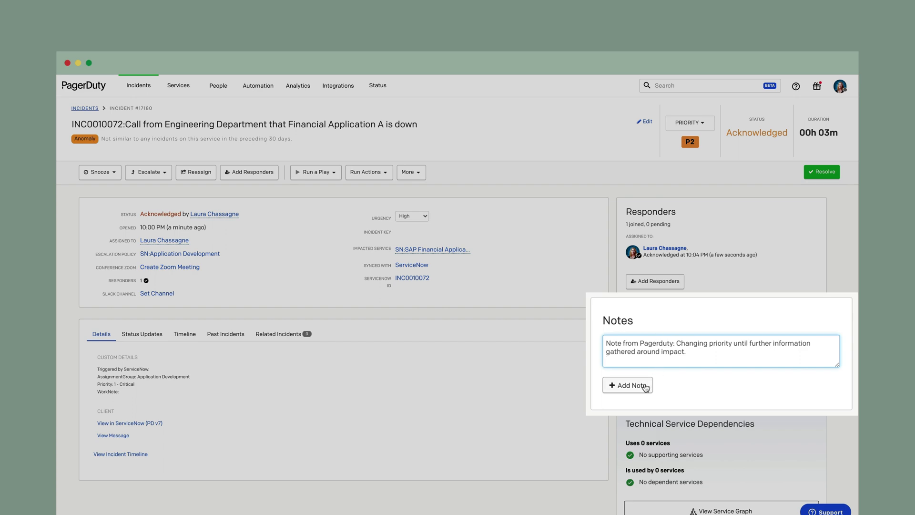
click(627, 385)
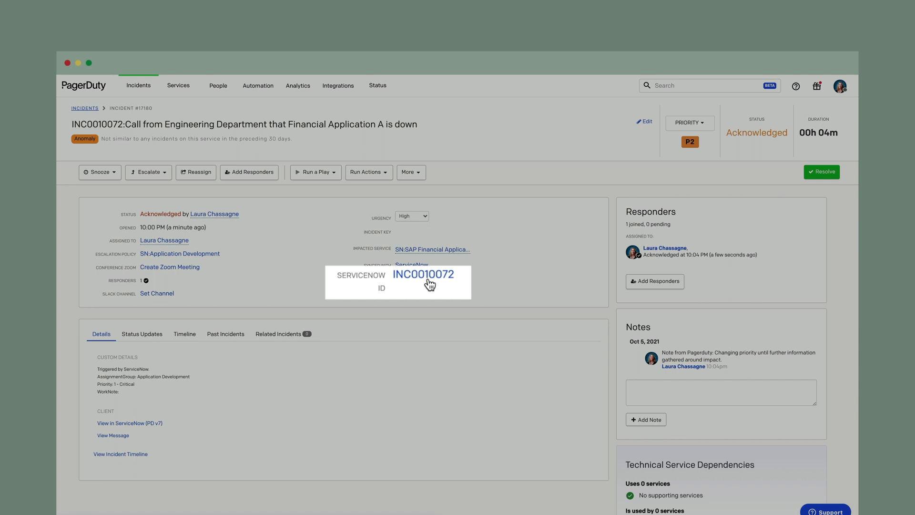
mouse_move(411, 278)
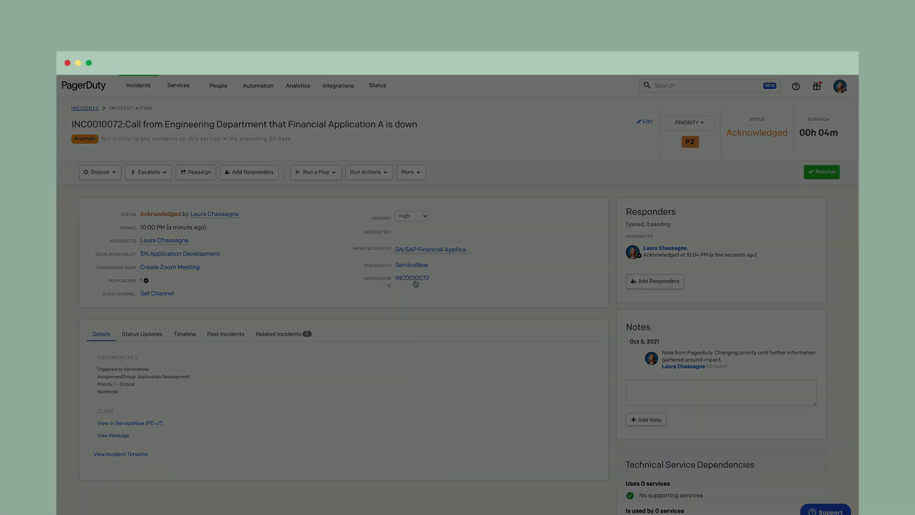
click(412, 277)
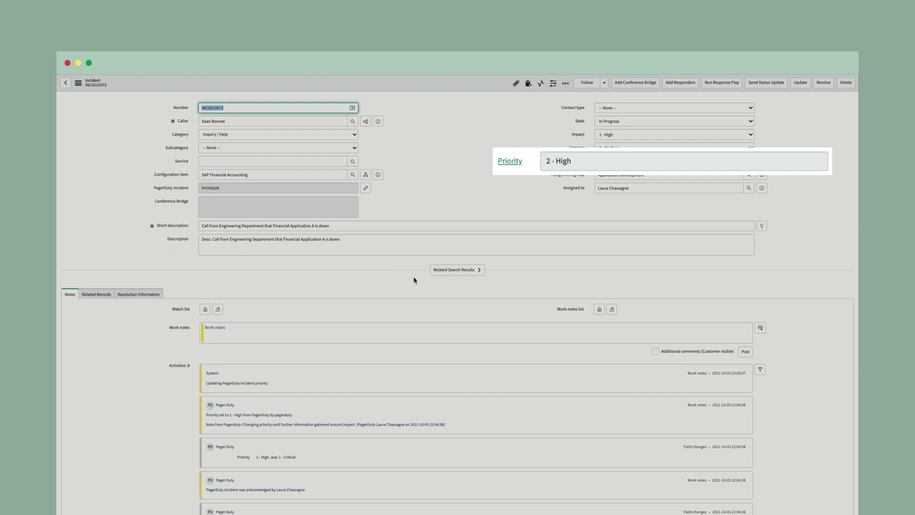
mouse_move(536, 170)
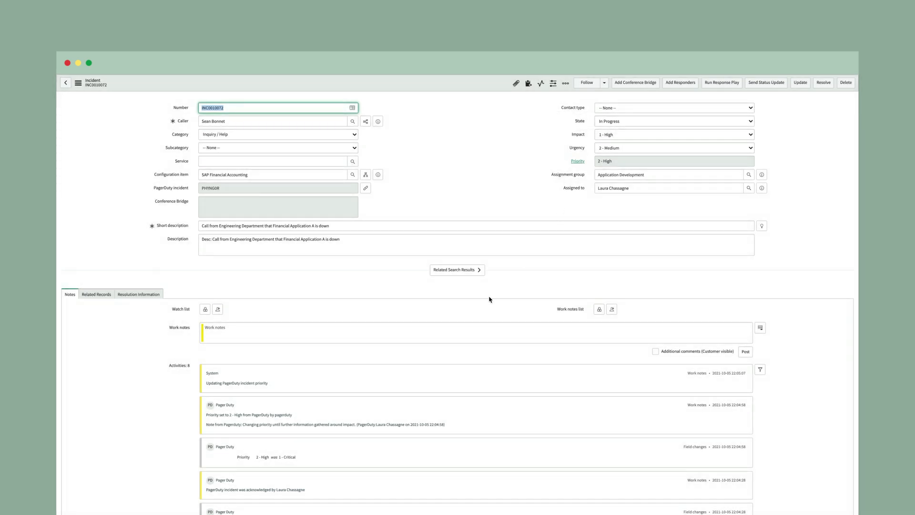
mouse_move(427, 349)
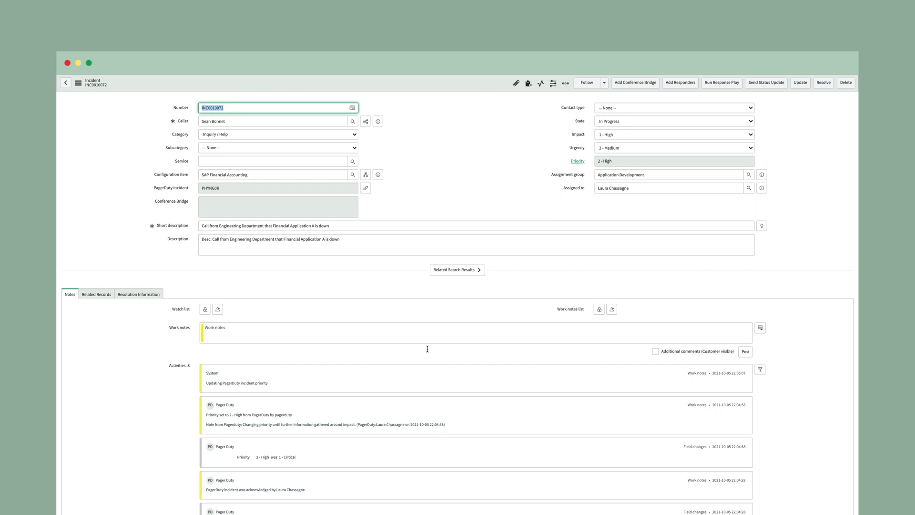
mouse_move(385, 355)
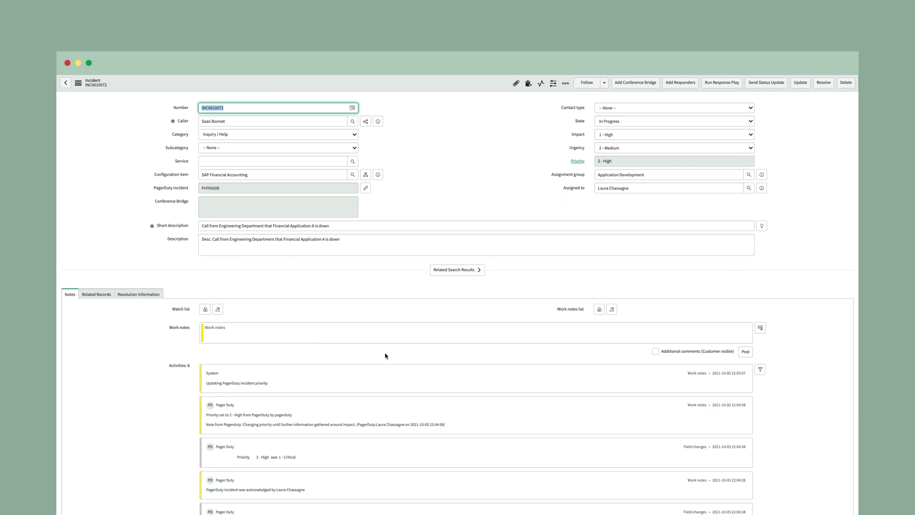
scroll(down, 3)
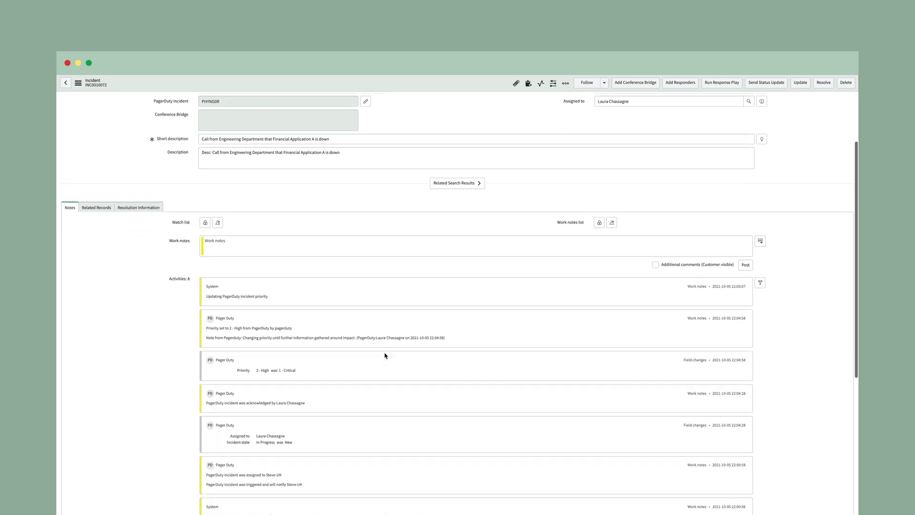
scroll(down, 3)
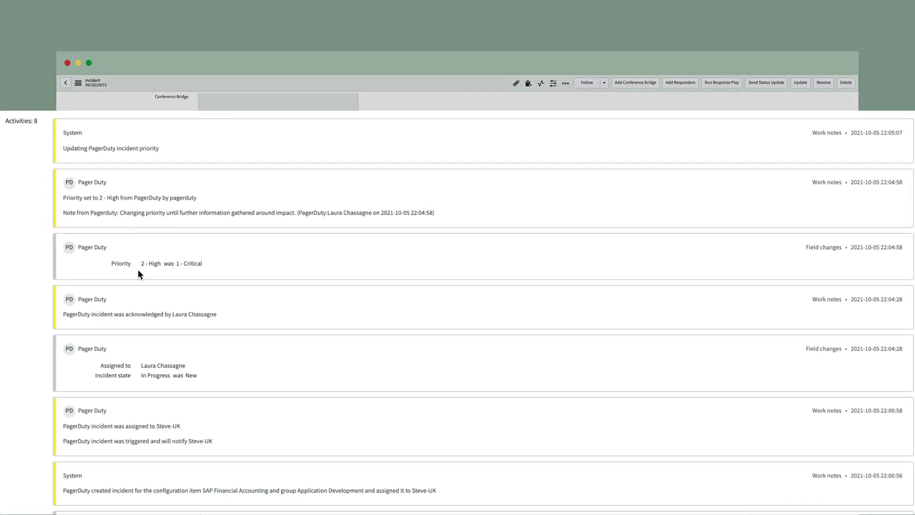
mouse_move(149, 332)
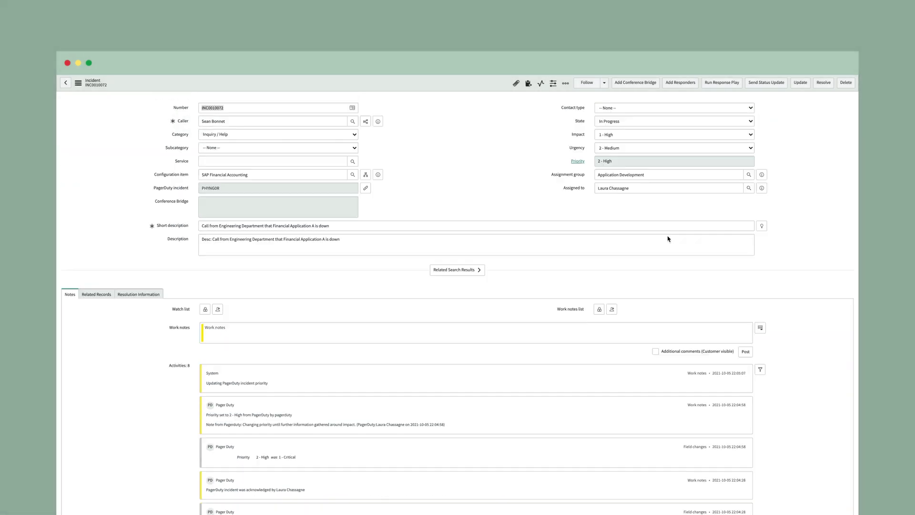
mouse_move(728, 244)
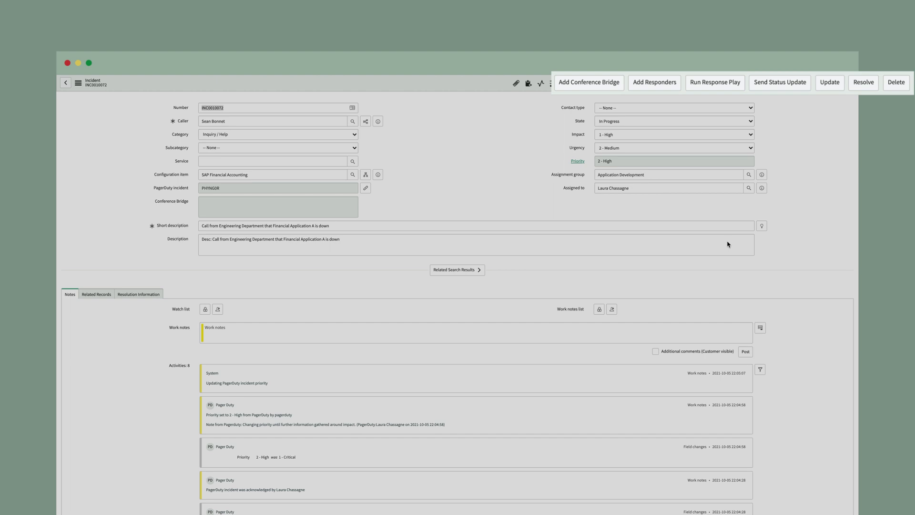
mouse_move(642, 97)
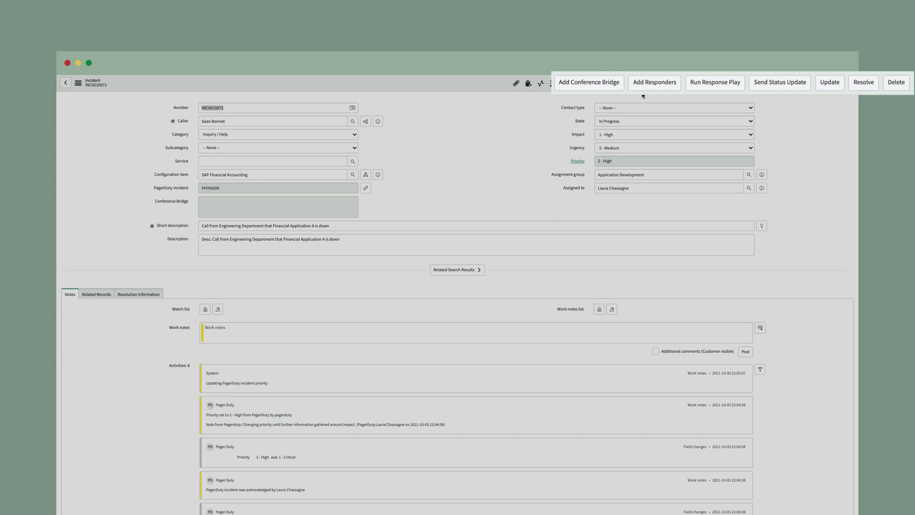
mouse_move(639, 89)
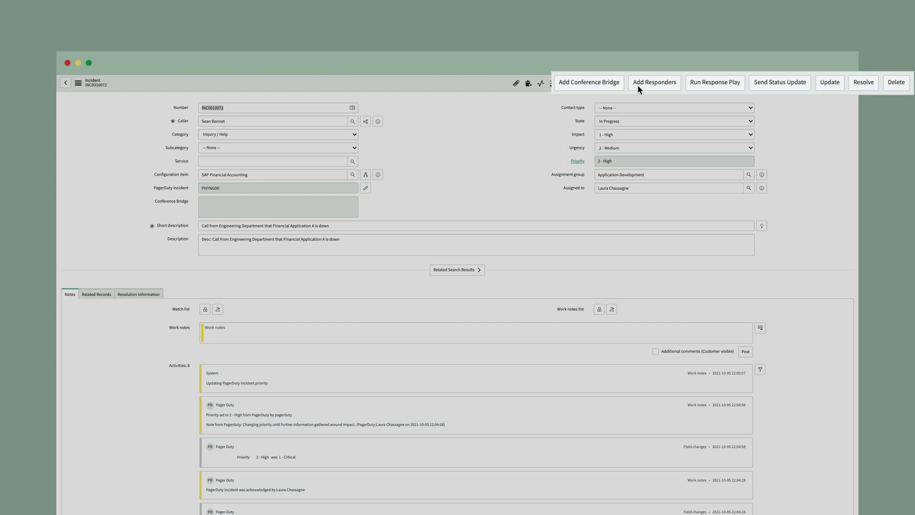
mouse_move(701, 88)
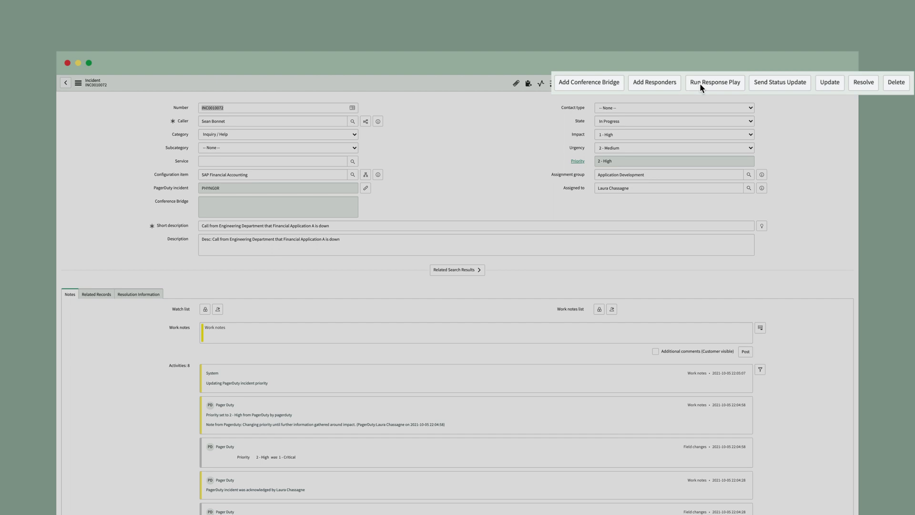
mouse_move(770, 88)
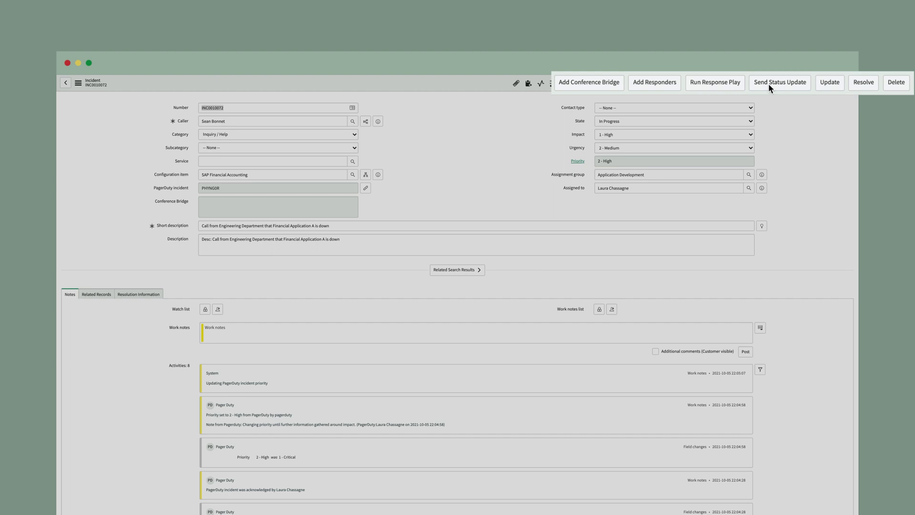
mouse_move(776, 90)
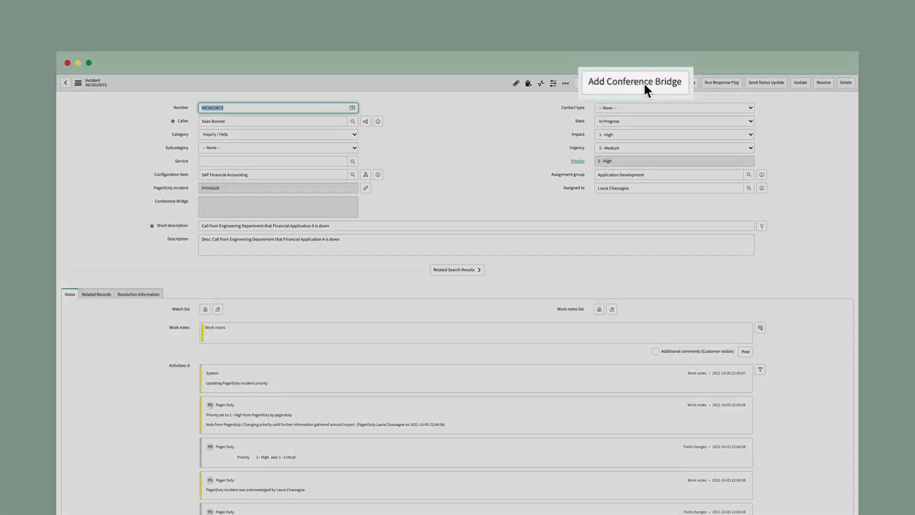
Step: Attach the NOC conference bridge with its dial-in number and Zoom room URL to INC0010072
click(635, 82)
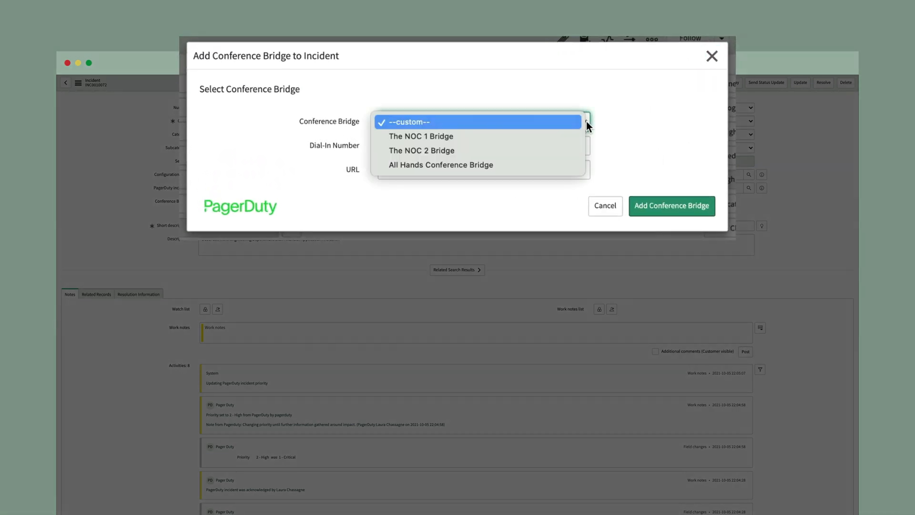
click(409, 122)
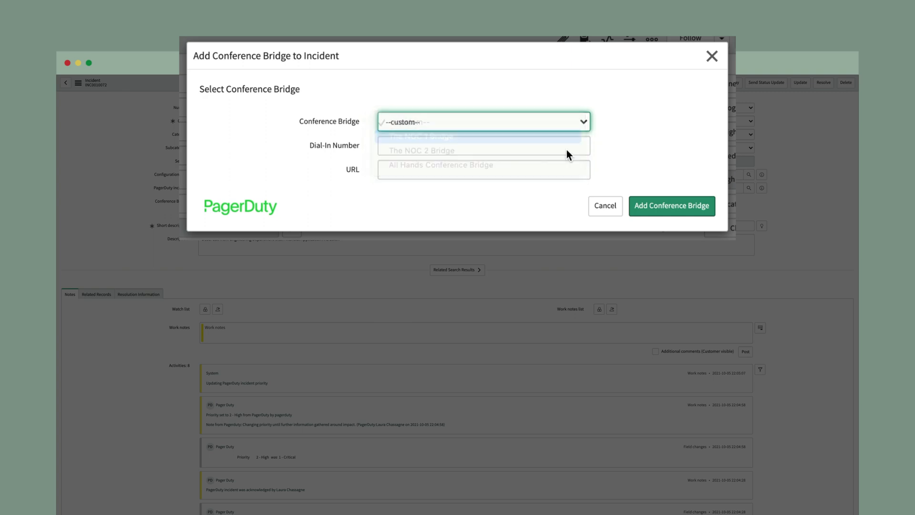
click(671, 206)
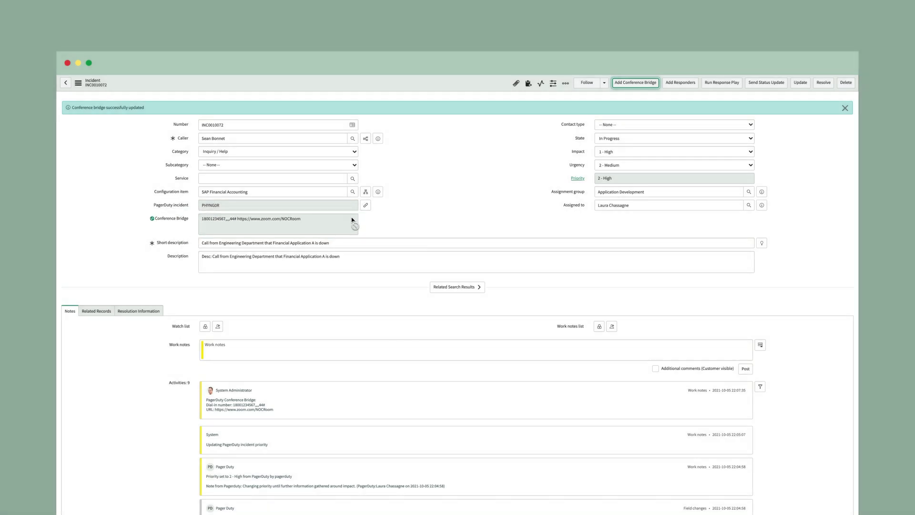
mouse_move(680, 82)
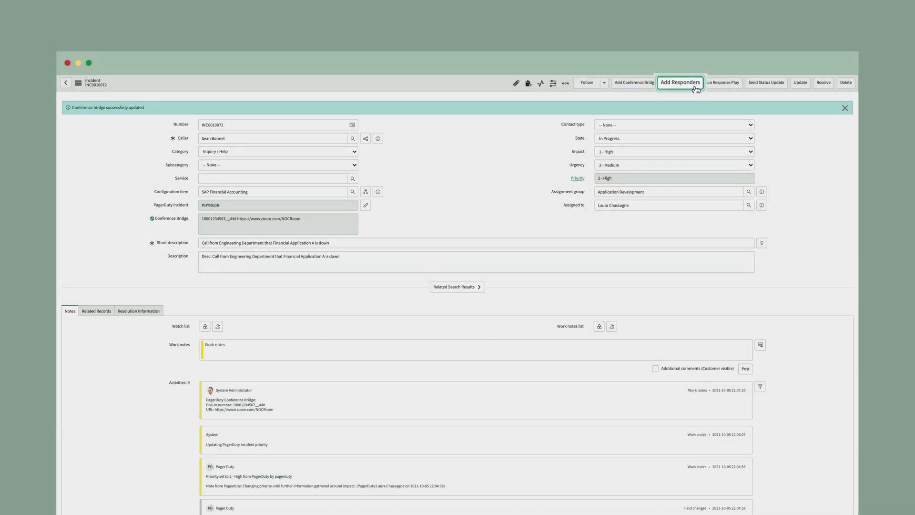
Step: Bring up the Add Responders to Incident dialog for INC0010072
click(680, 82)
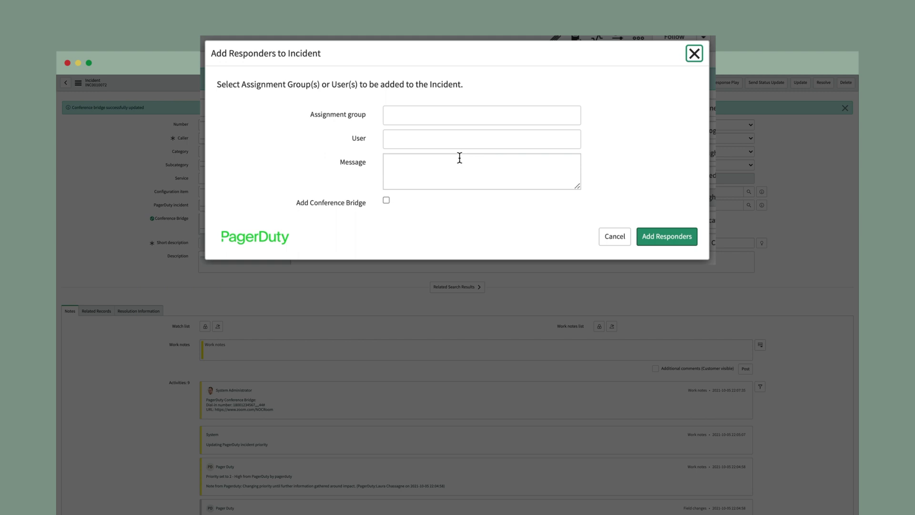
mouse_move(476, 161)
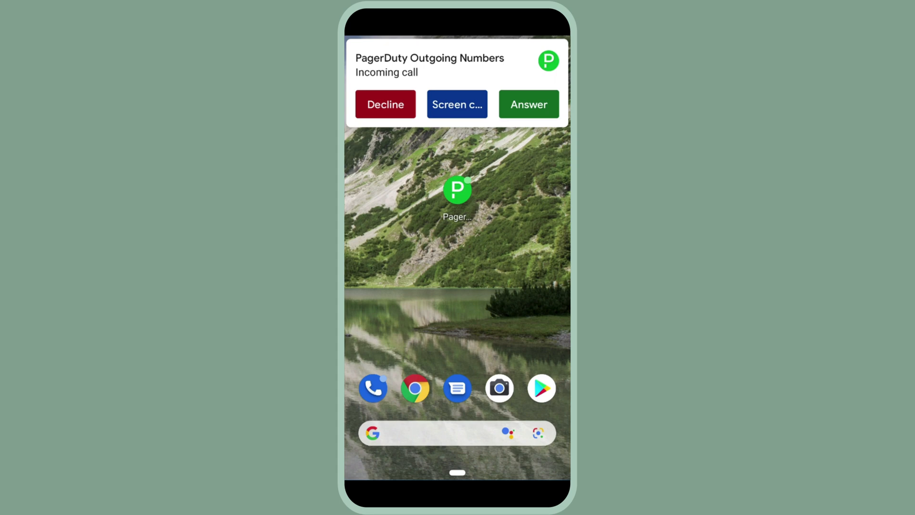
Step: From Open Incidents, view incident #17183 'Long history length in xdb' and its details
click(528, 104)
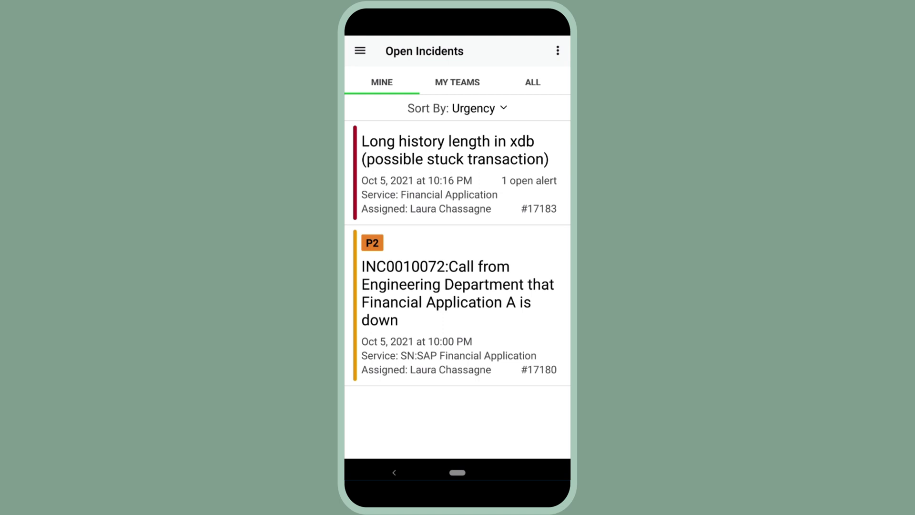
click(456, 170)
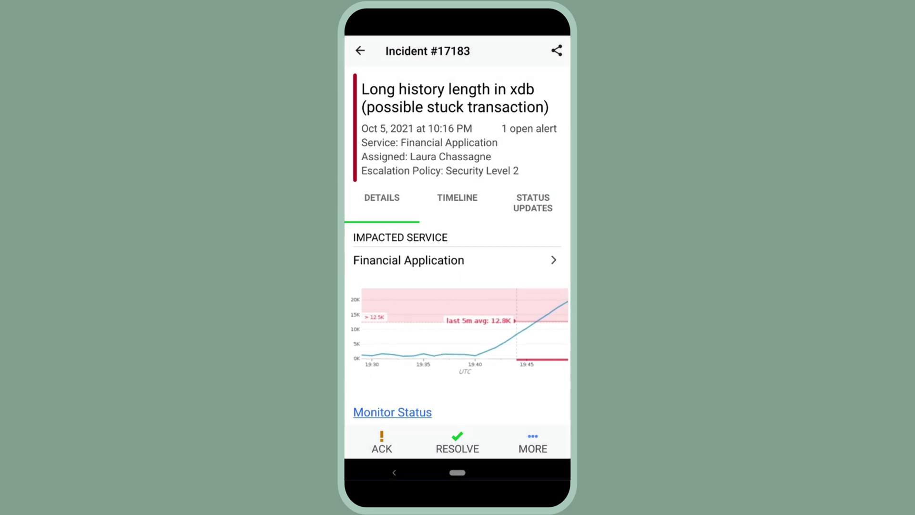
Step: Give incident #17183 a priority, then bring its Incident Actions list back up
scroll(down, 3)
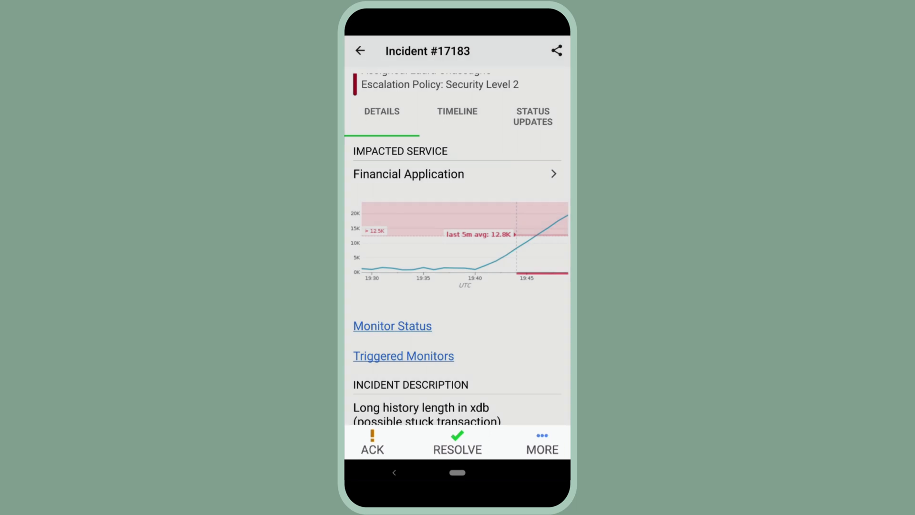
click(542, 441)
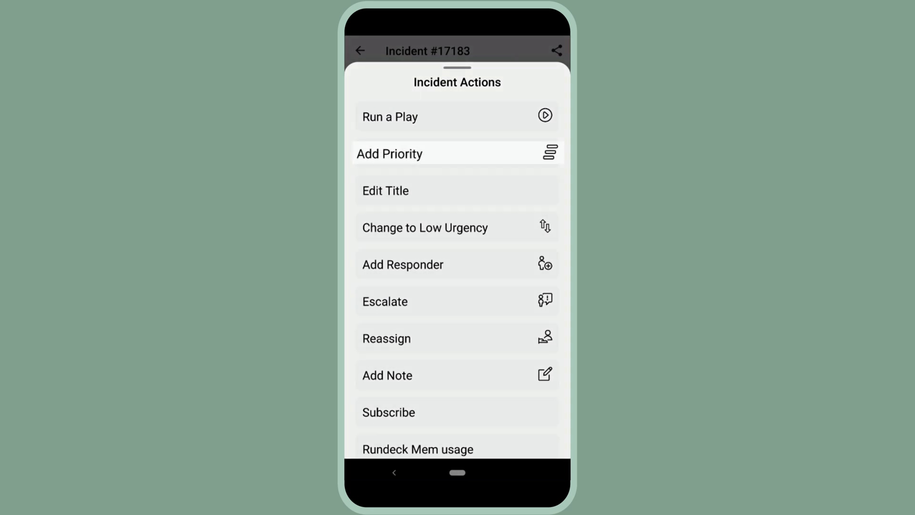
click(389, 154)
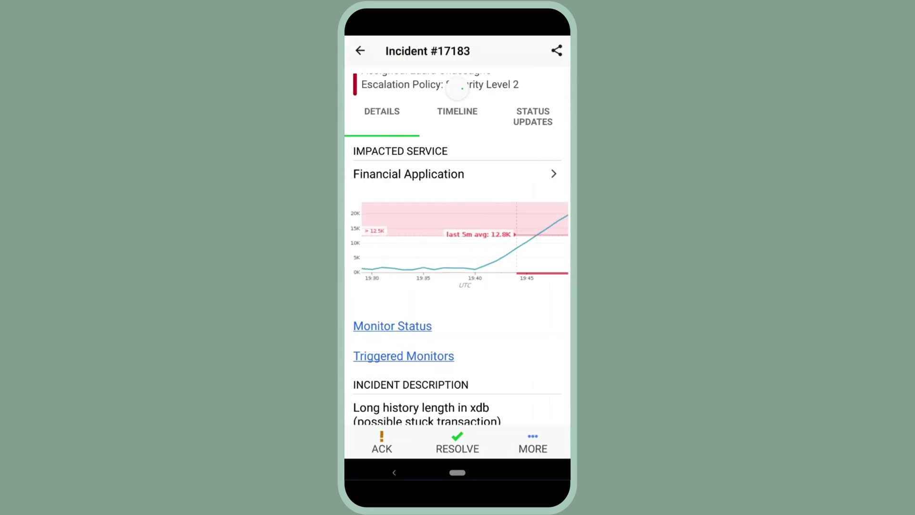
click(532, 443)
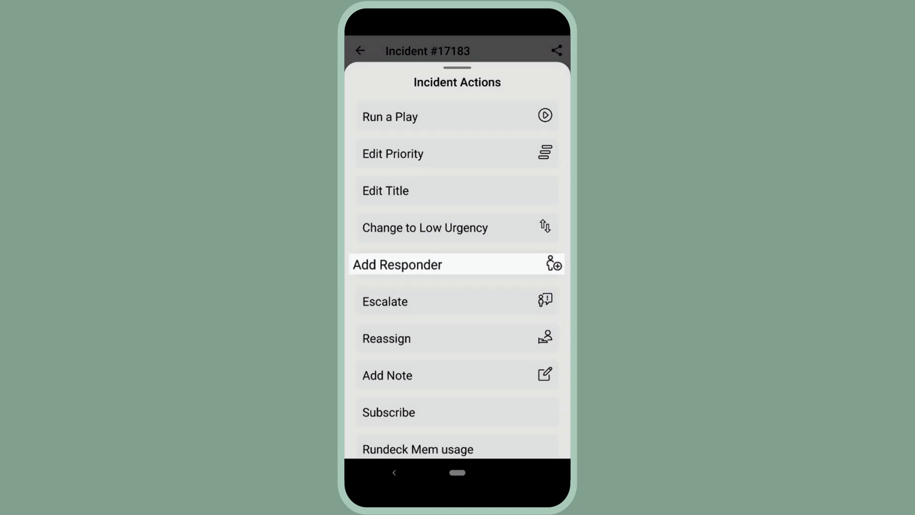
scroll(down, 3)
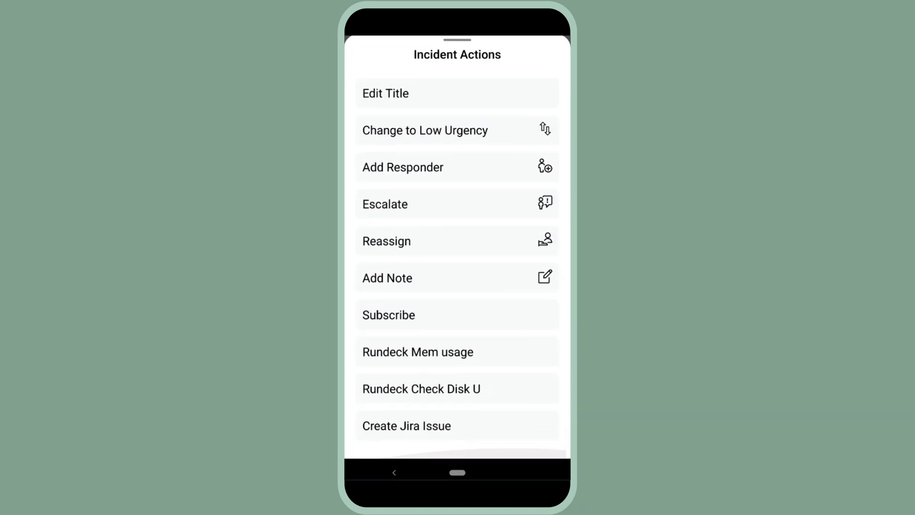
Step: Start the Rundeck Mem usage action, reaching its confirmation prompt
click(457, 277)
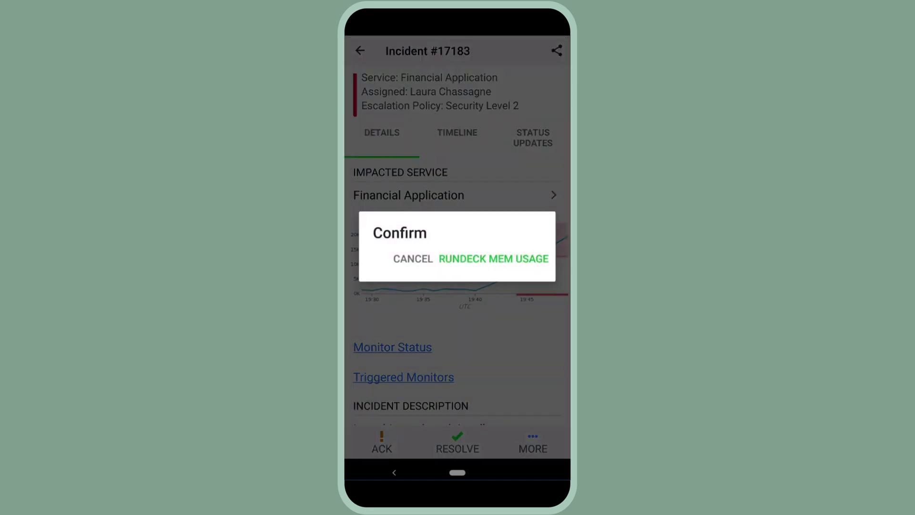
Step: Confirm the Rundeck Mem usage check, then run and confirm Rundeck Check Disk Usage
click(492, 258)
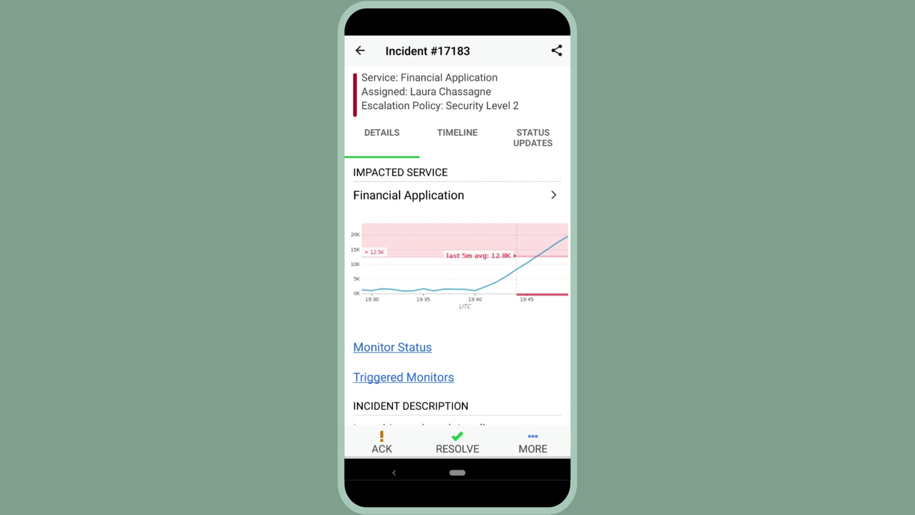
click(532, 440)
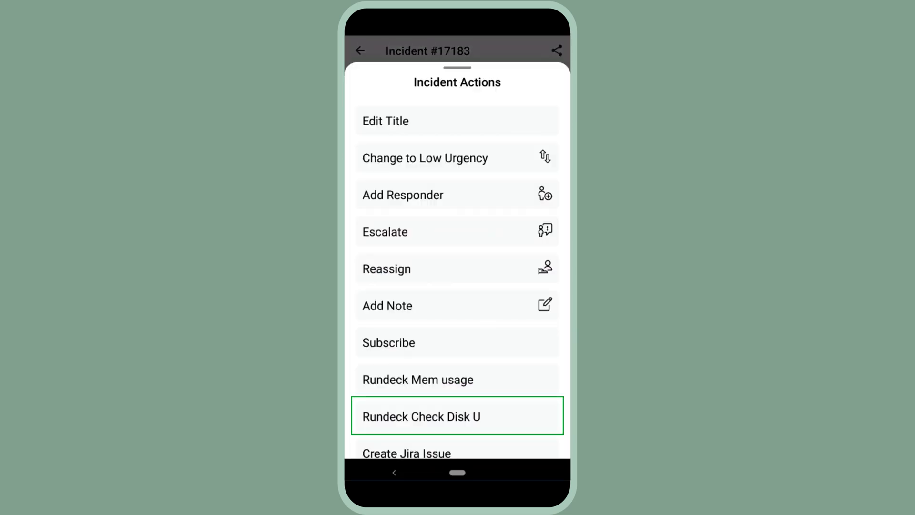
click(457, 417)
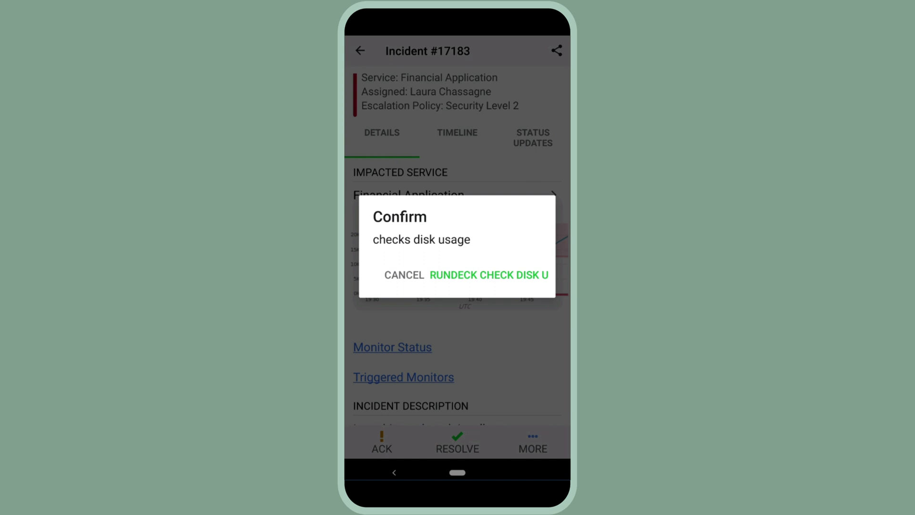
click(489, 274)
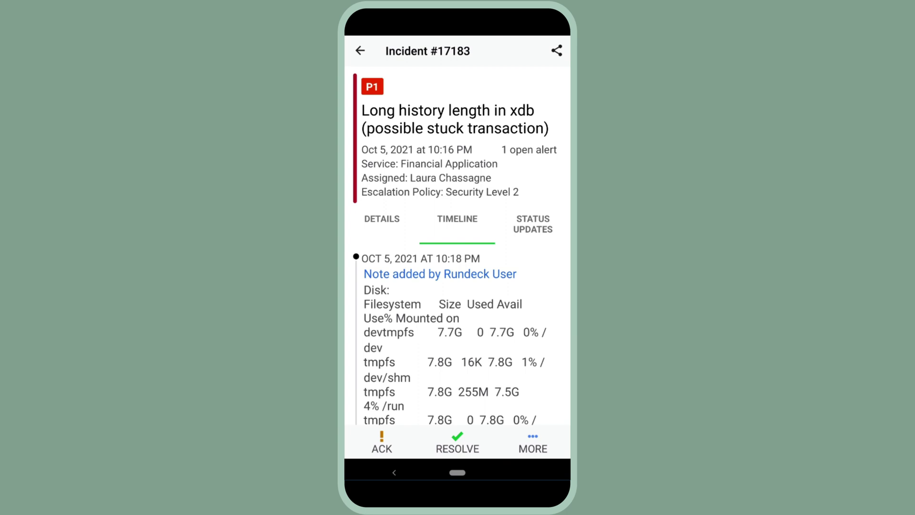
Step: Review the Rundeck disk usage timeline note, then switch to the PagerDuty web Incidents page
scroll(down, 3)
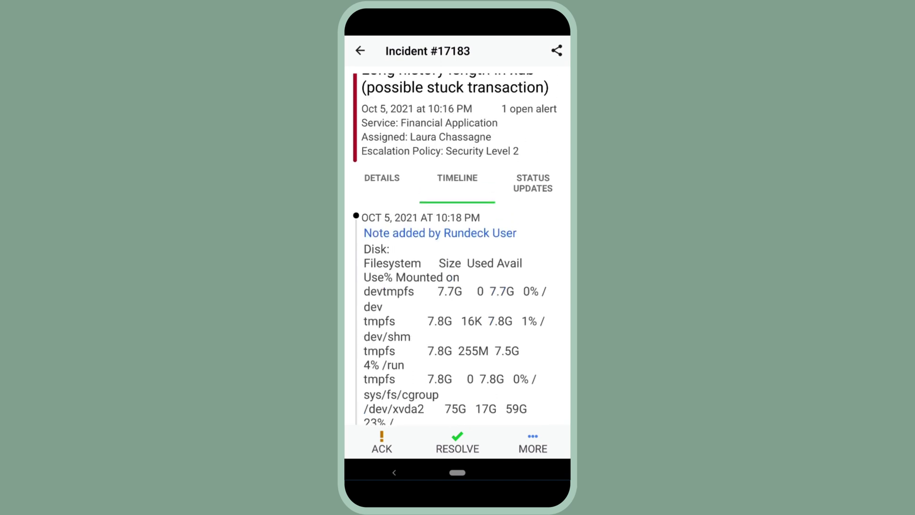
click(532, 183)
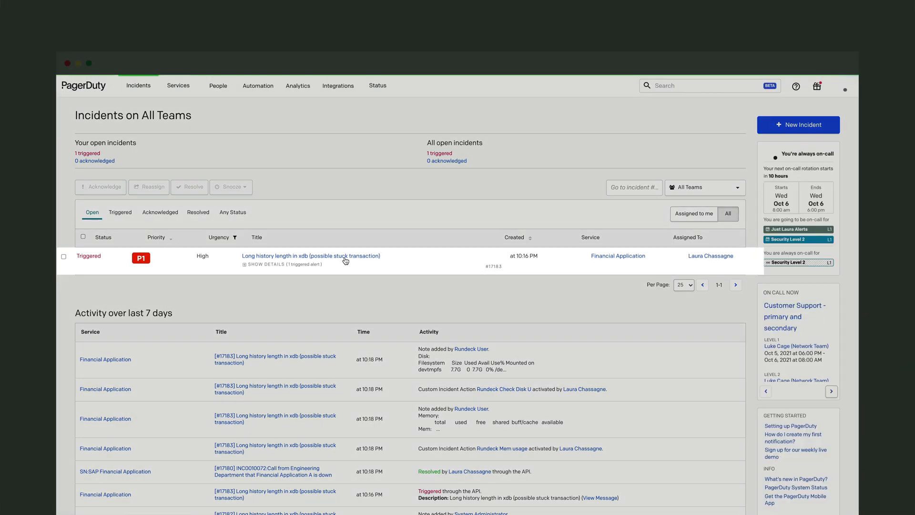
click(311, 256)
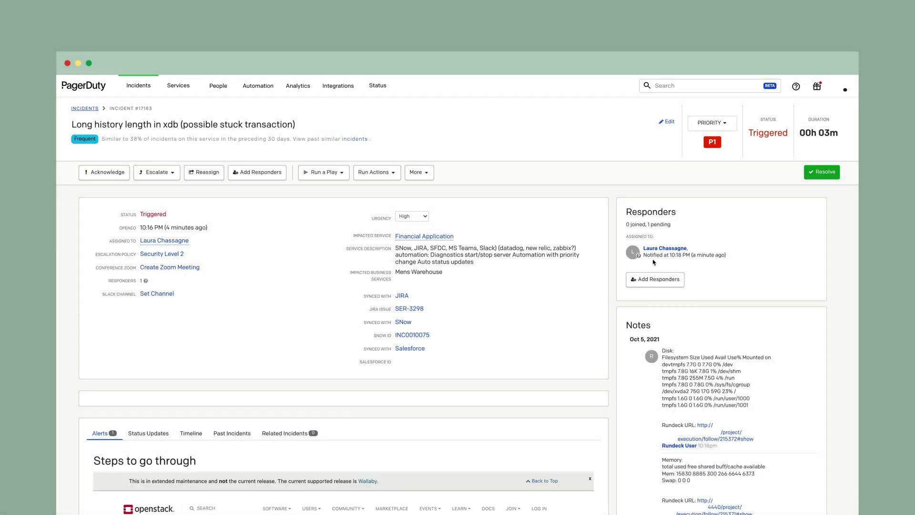
click(104, 173)
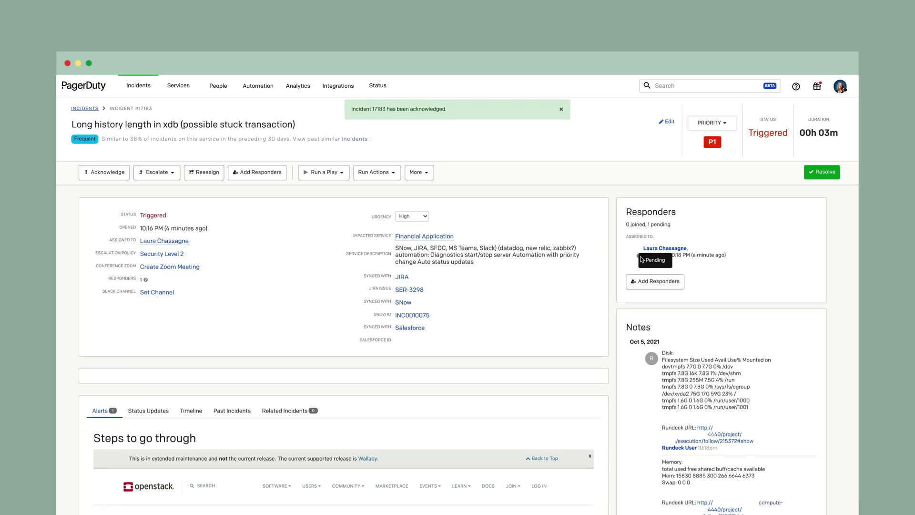
click(104, 173)
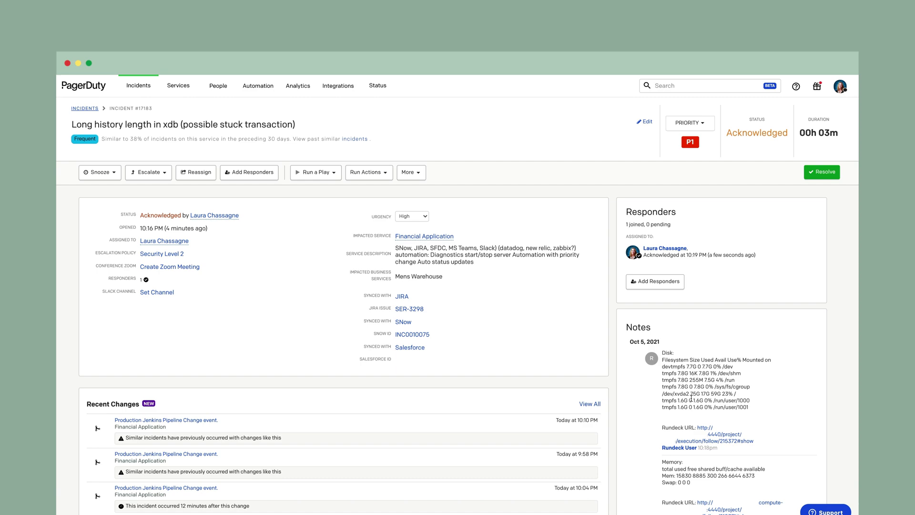
scroll(down, 3)
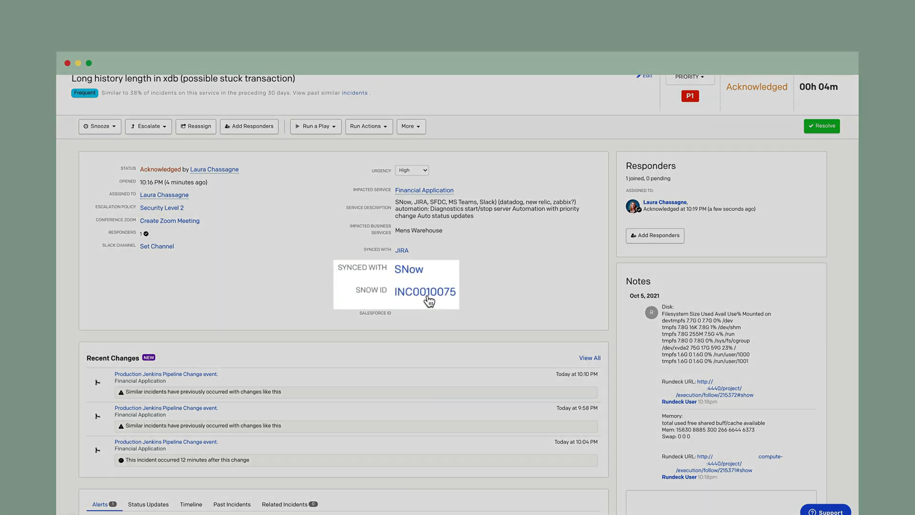
Step: Review ServiceNow incident INC0010075, In Progress with PagerDuty's acknowledgement logged in activity
click(425, 292)
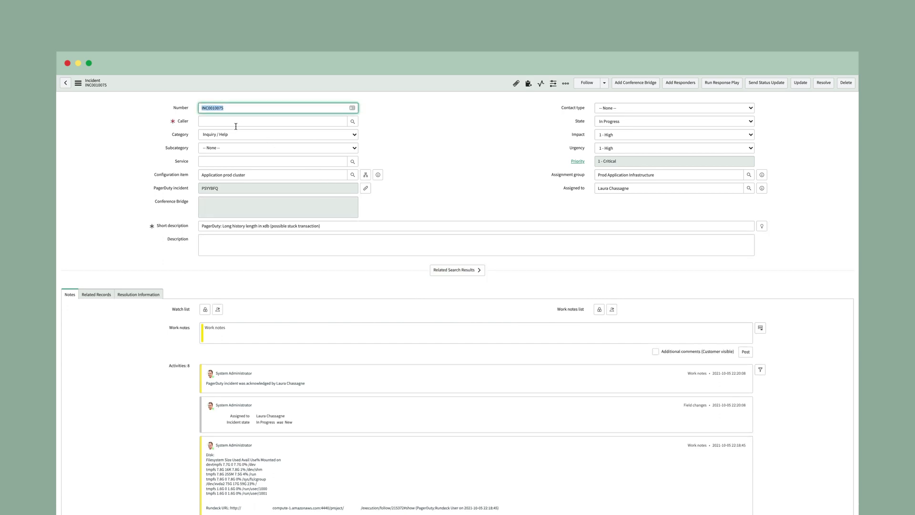
click(274, 121)
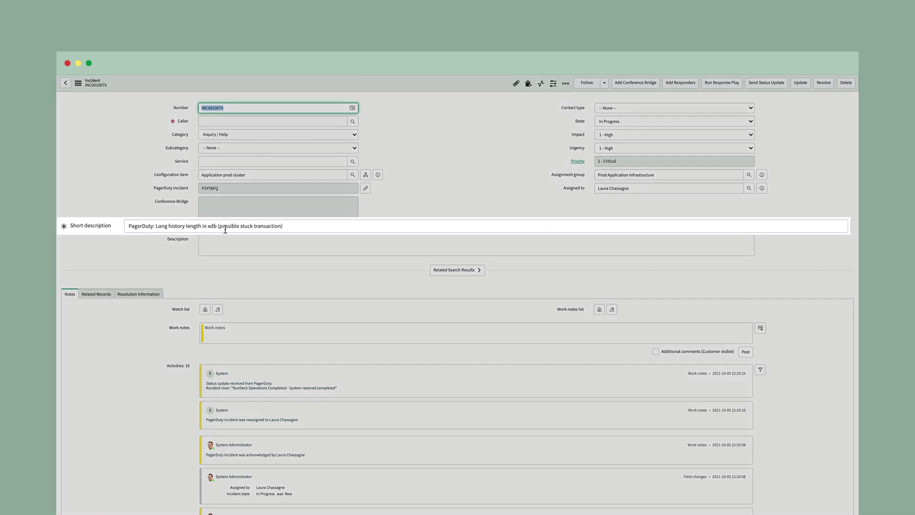
mouse_move(348, 229)
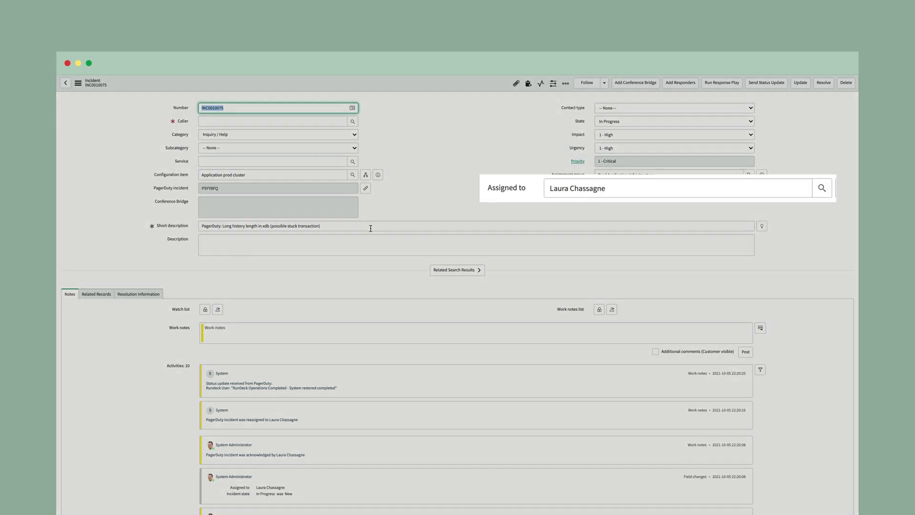
scroll(down, 3)
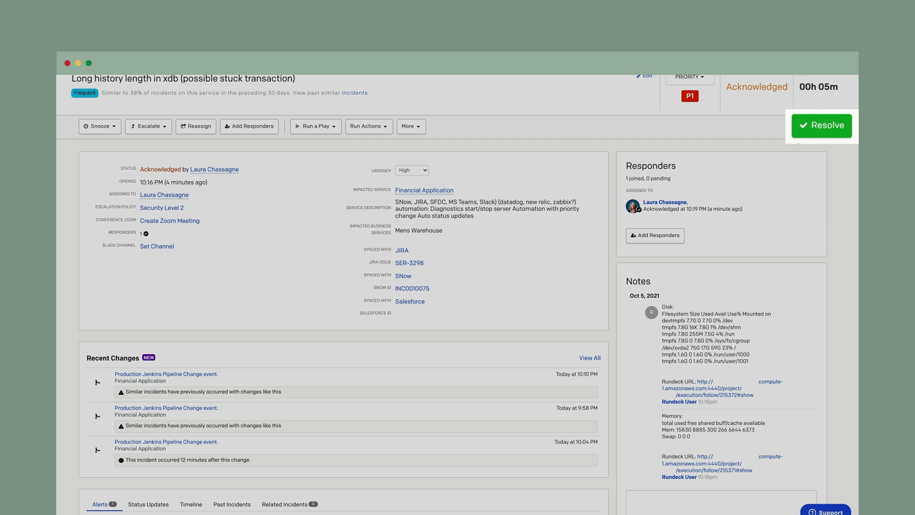
Step: Resolve incident #17183 with a resolution note; INC0010075 shows Resolved, Solved (Permanently)
click(821, 125)
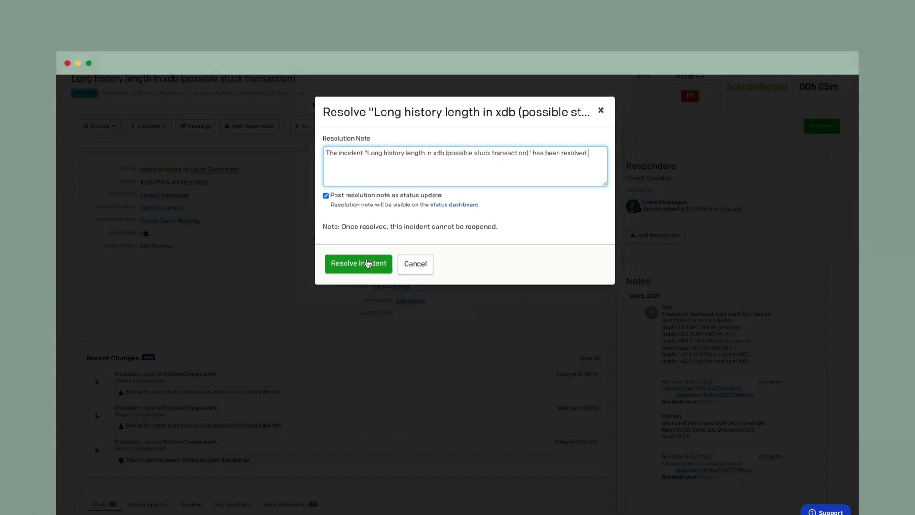
click(358, 263)
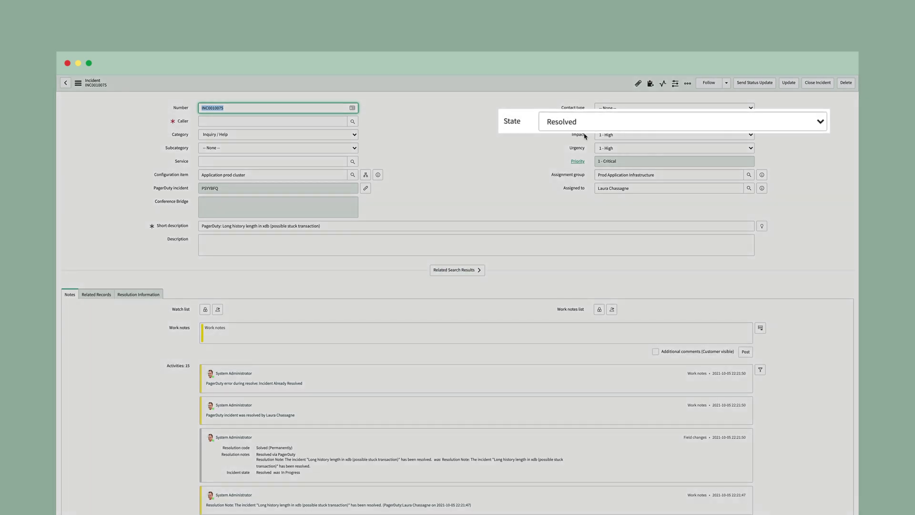
click(138, 294)
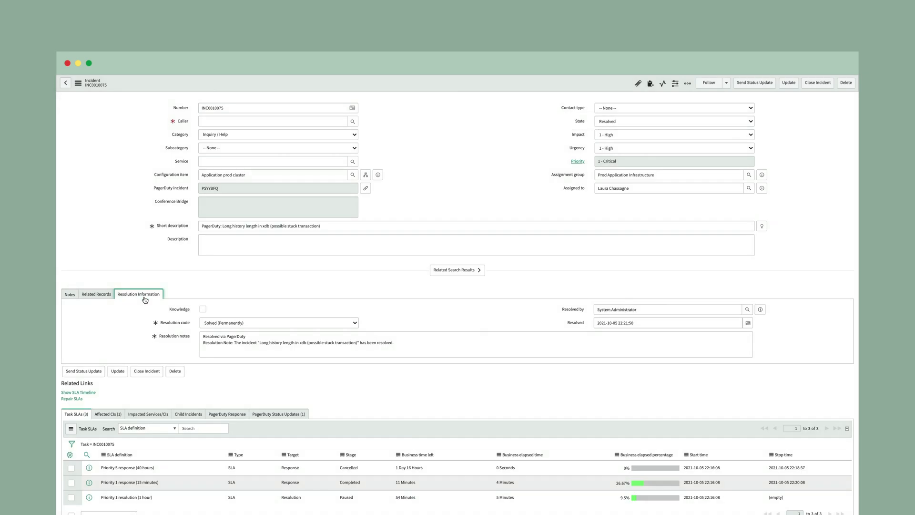